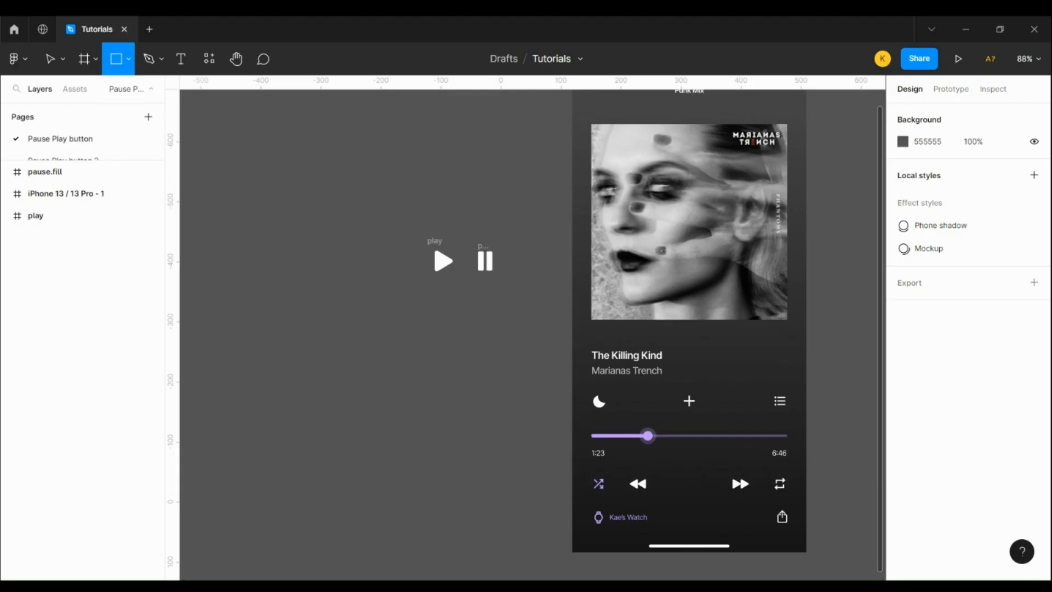
Step: Draw an 80×80 circle with the Ellipse tool and fill it C399FF
{"action": "left_click", "coordinate": [128, 59]}
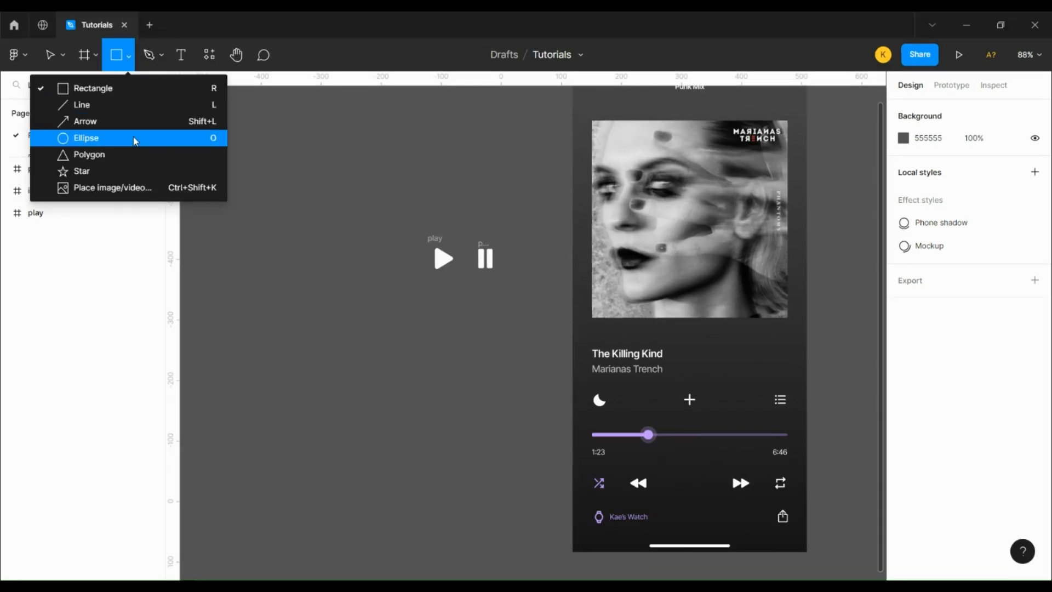
{"action": "left_click", "coordinate": [86, 137]}
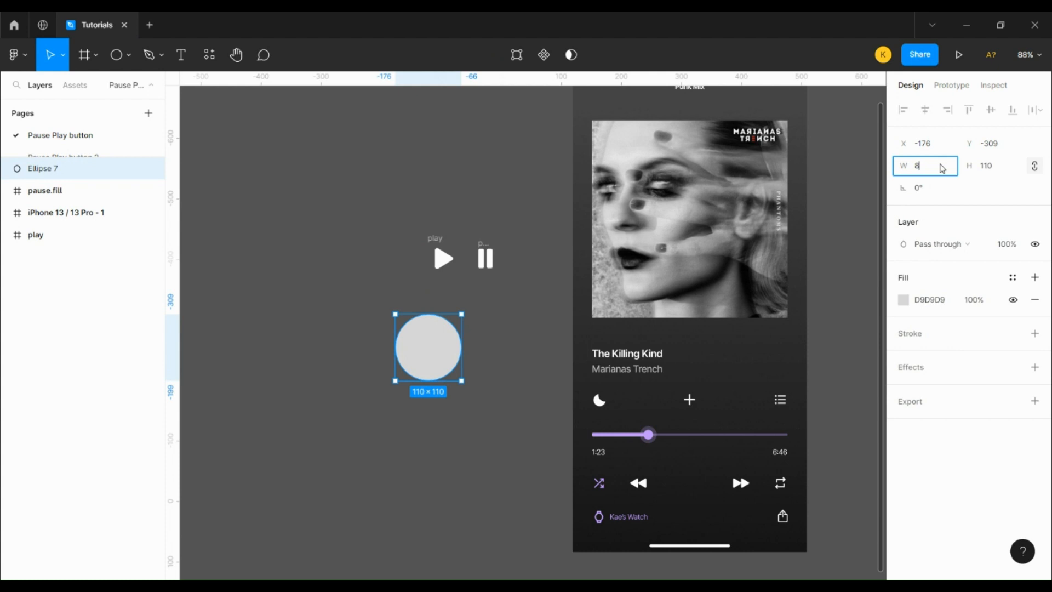
{"action": "left_click", "coordinate": [903, 299]}
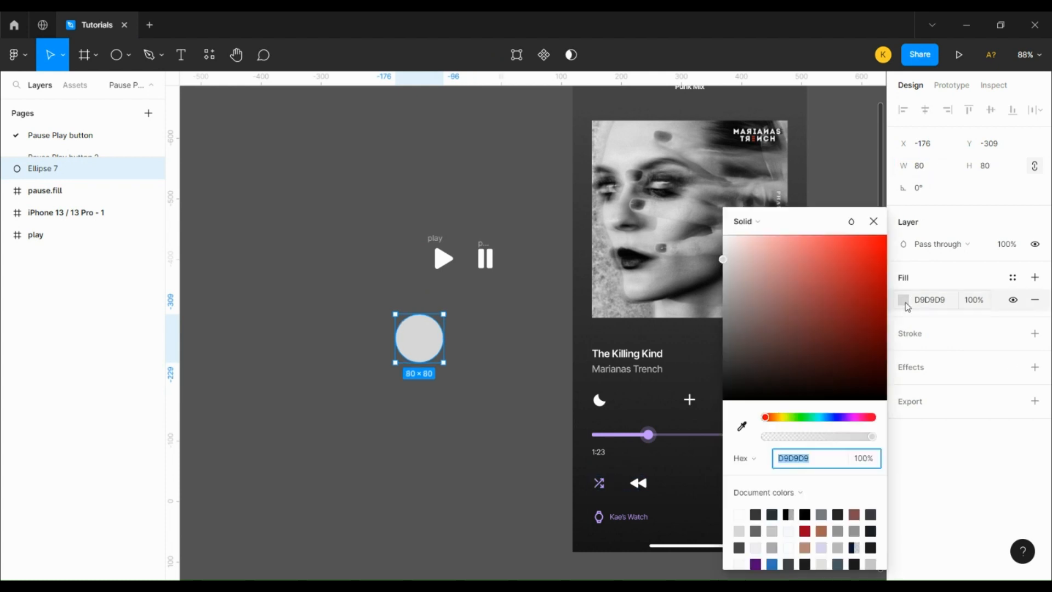
{"action": "left_click", "coordinate": [742, 427]}
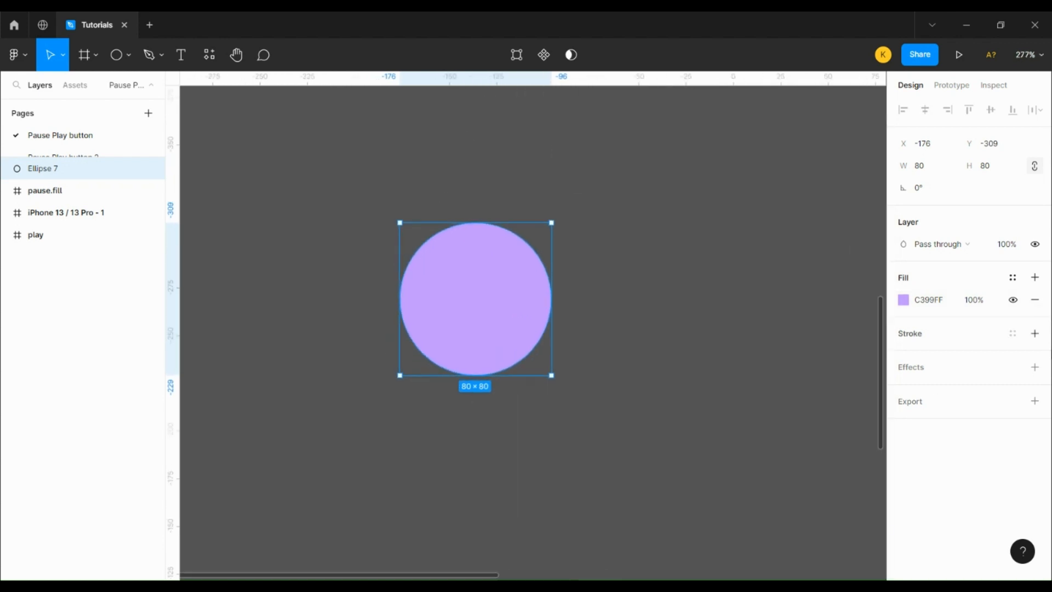
Step: Add a drop shadow to the circle and set its colour to purple in HSL
{"action": "left_click", "coordinate": [1035, 367]}
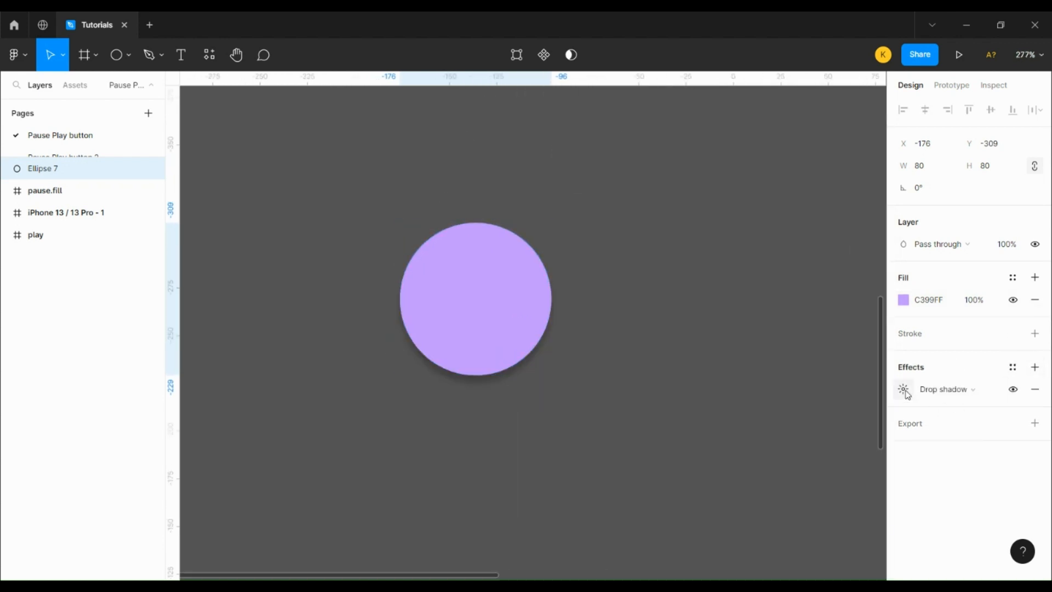
{"action": "left_click", "coordinate": [902, 389]}
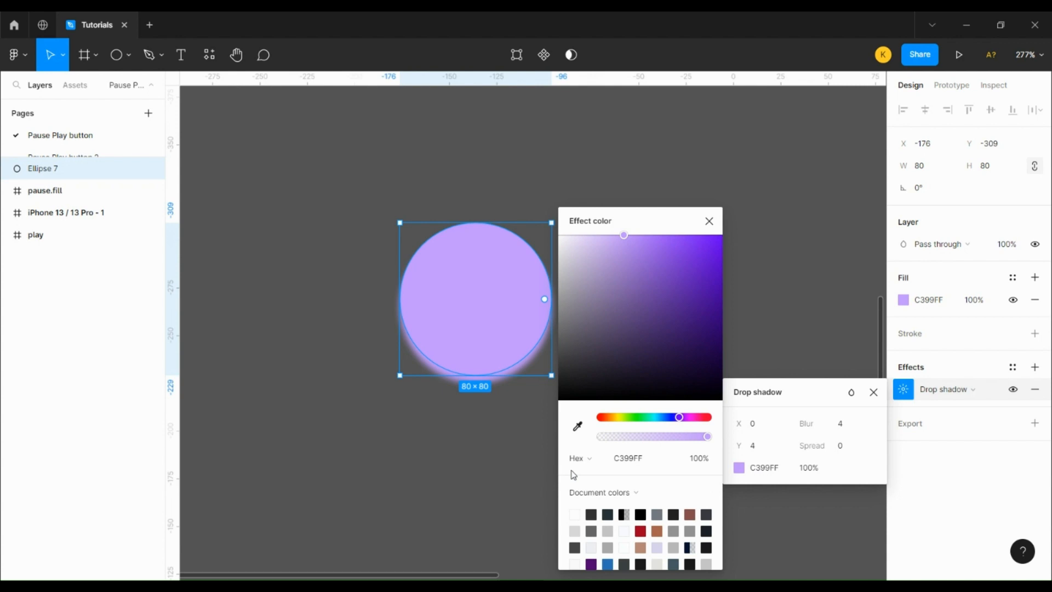
{"action": "left_click", "coordinate": [580, 457]}
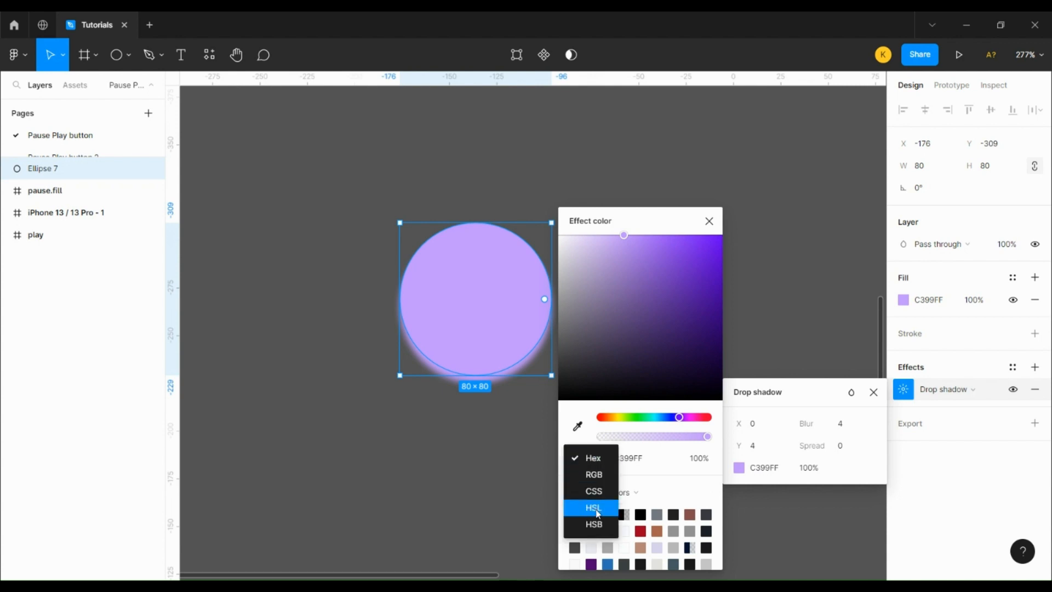
{"action": "left_click", "coordinate": [593, 507]}
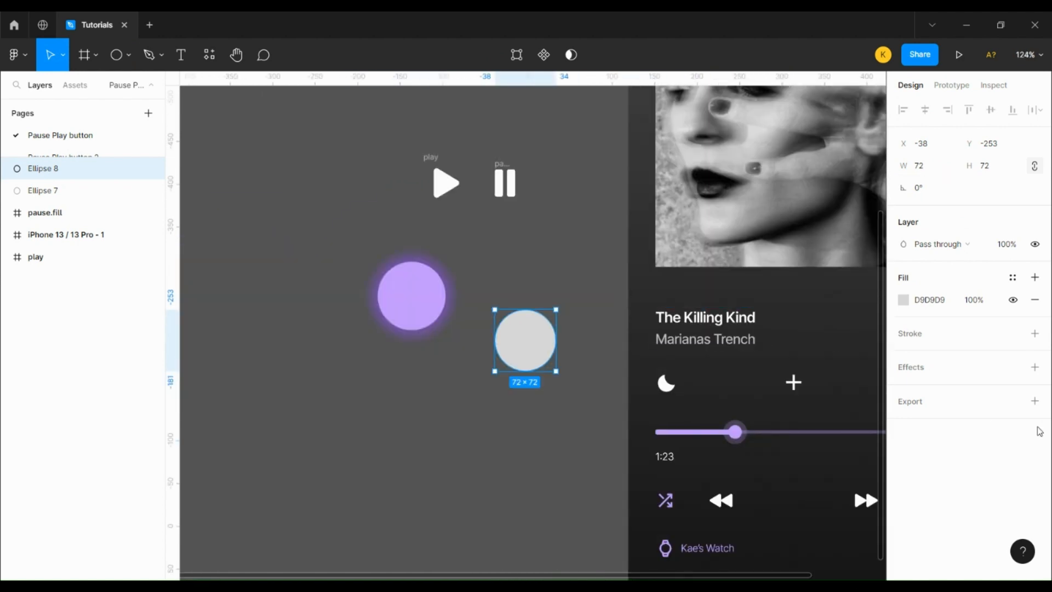
Step: Fill the duplicated 72×72 circle with 1D1D1D and give it a drop shadow
{"action": "left_click", "coordinate": [902, 299]}
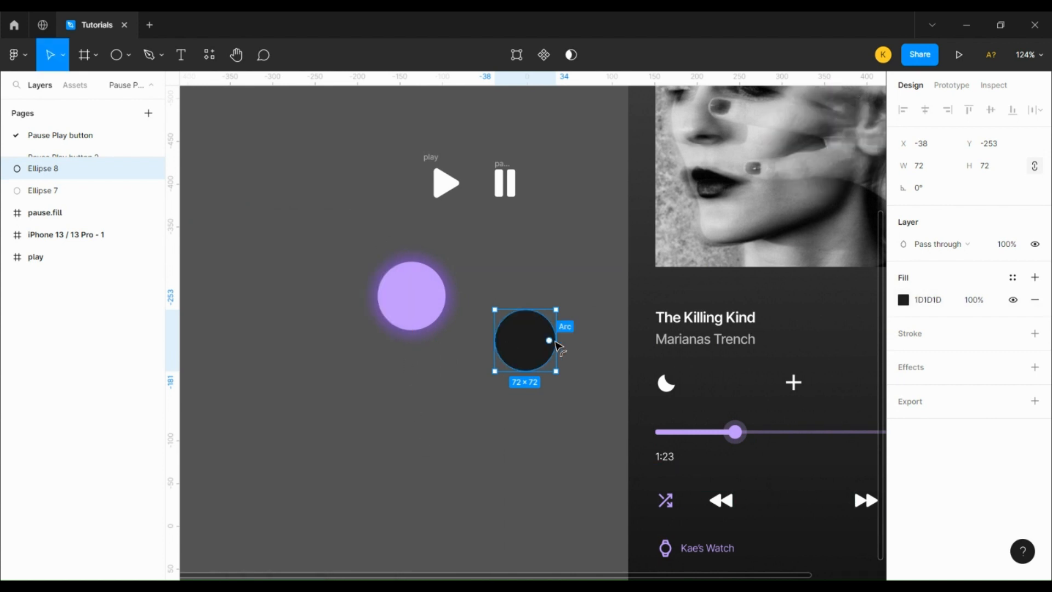
{"action": "left_click", "coordinate": [1035, 368]}
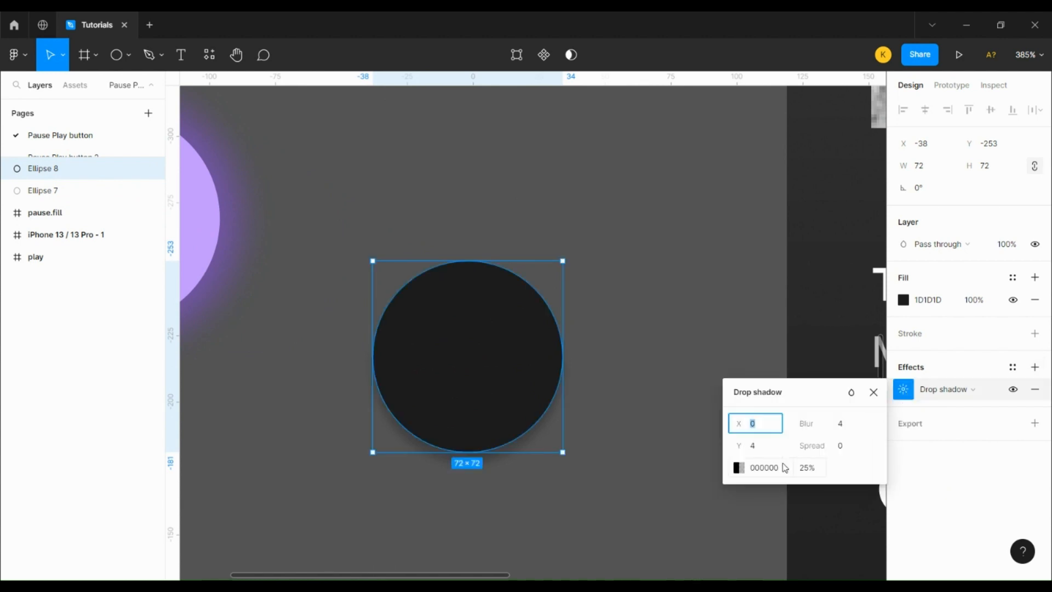
{"action": "left_click", "coordinate": [738, 467]}
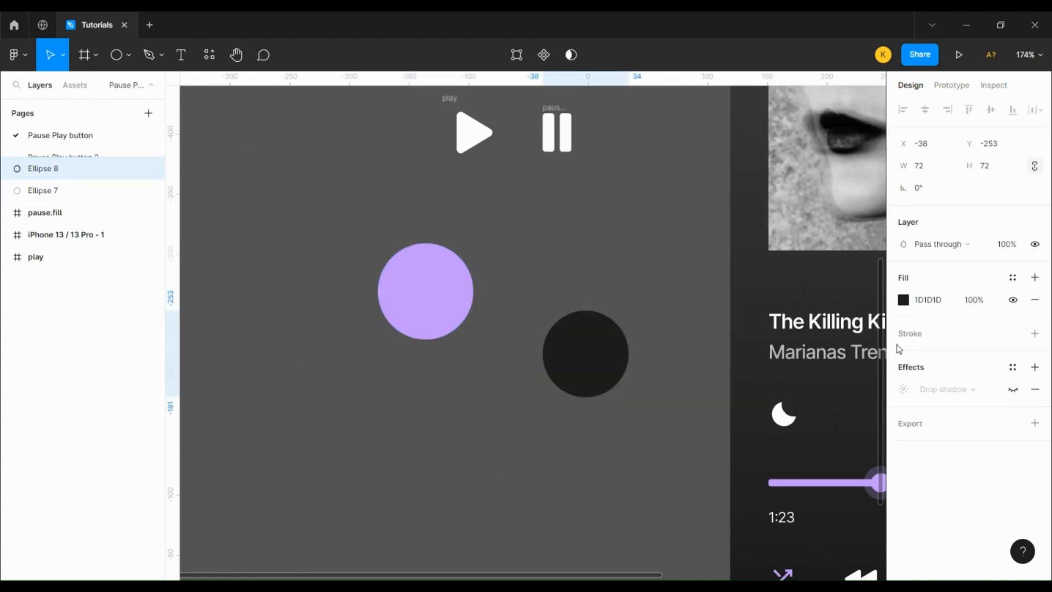
Step: Frame the play icon and dark circle together as 'Top', and rename the purple circle 'Bottom'
{"action": "left_click", "coordinate": [36, 257]}
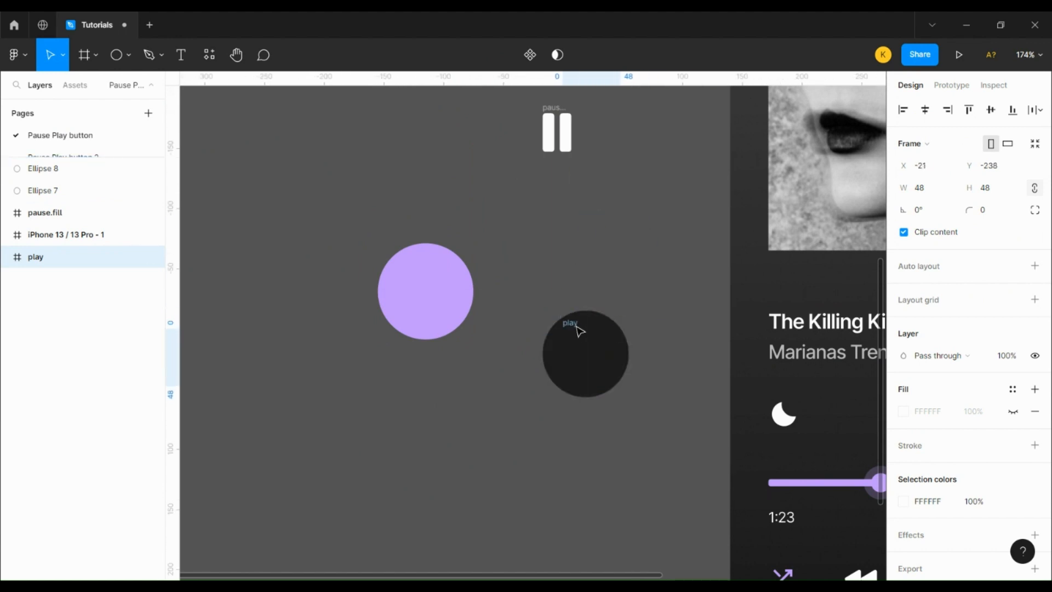
{"action": "left_click", "coordinate": [585, 353]}
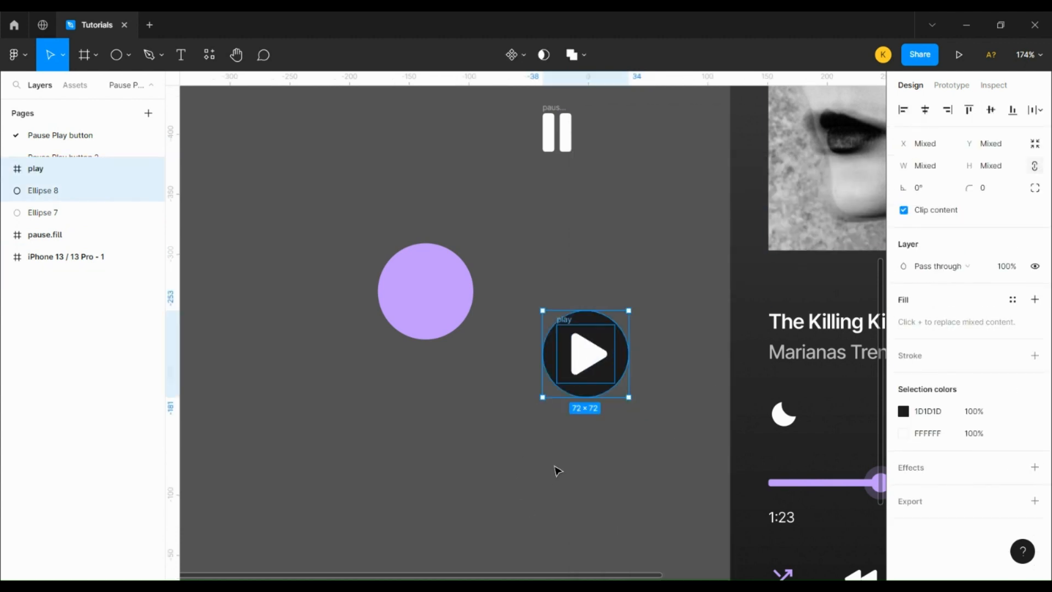
{"action": "left_click", "coordinate": [547, 461]}
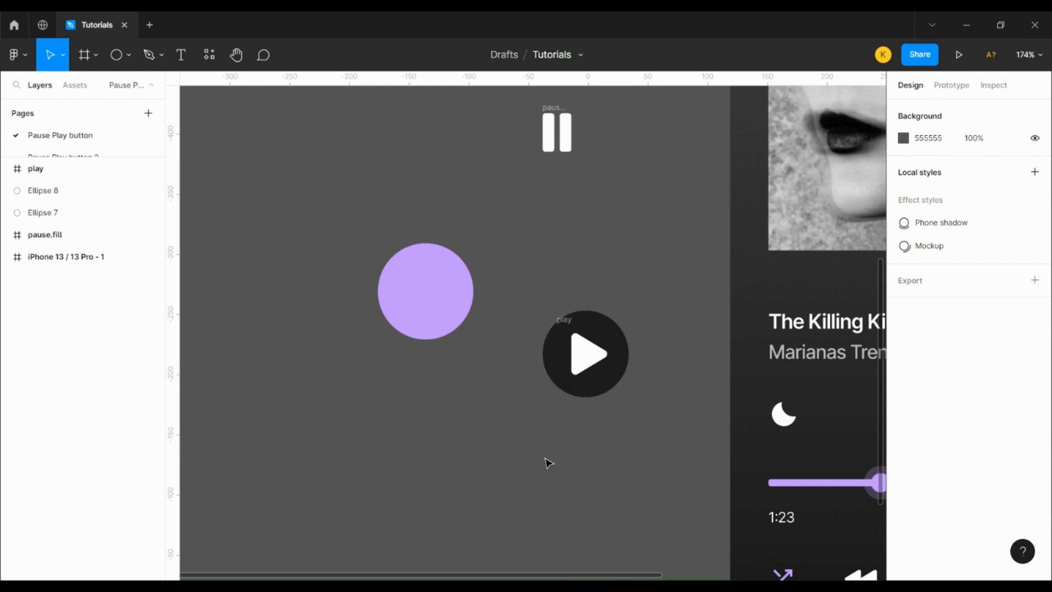
{"action": "right_click", "coordinate": [585, 353]}
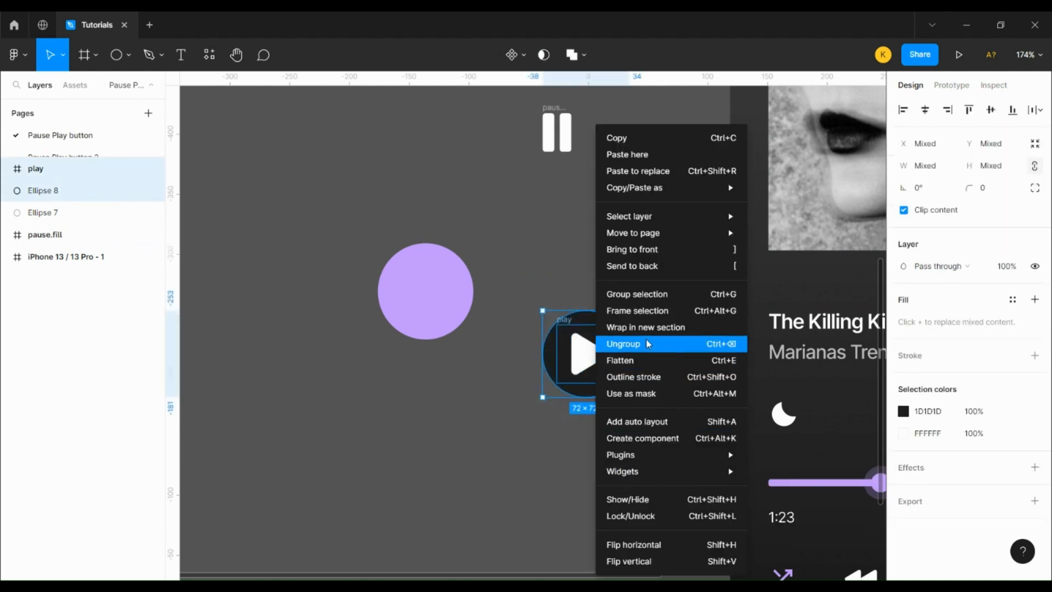
{"action": "left_click", "coordinate": [623, 343]}
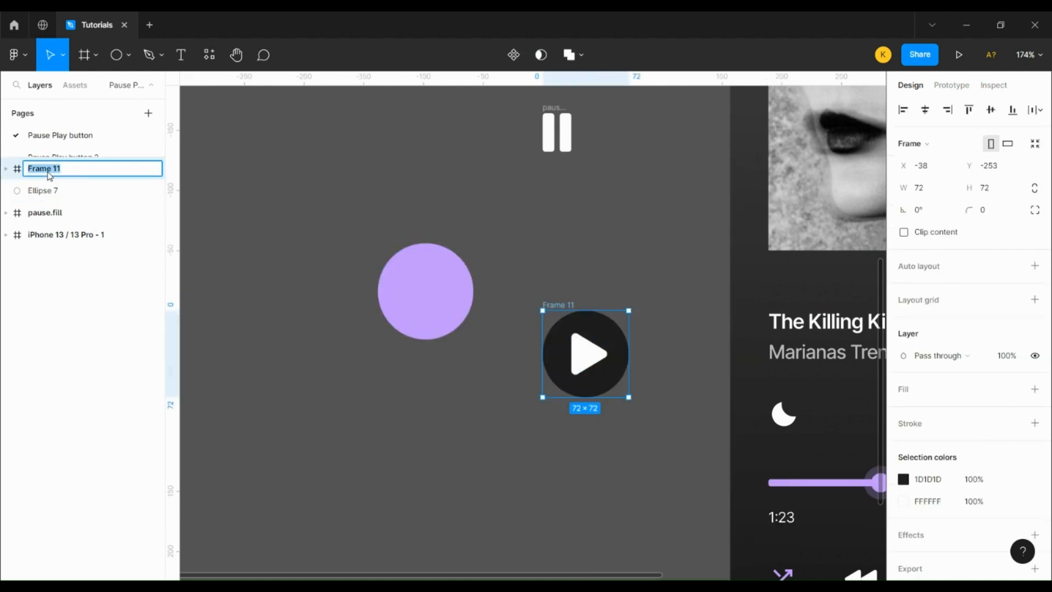
{"action": "left_click", "coordinate": [43, 190]}
{"action": "type", "text": "Bottom"}
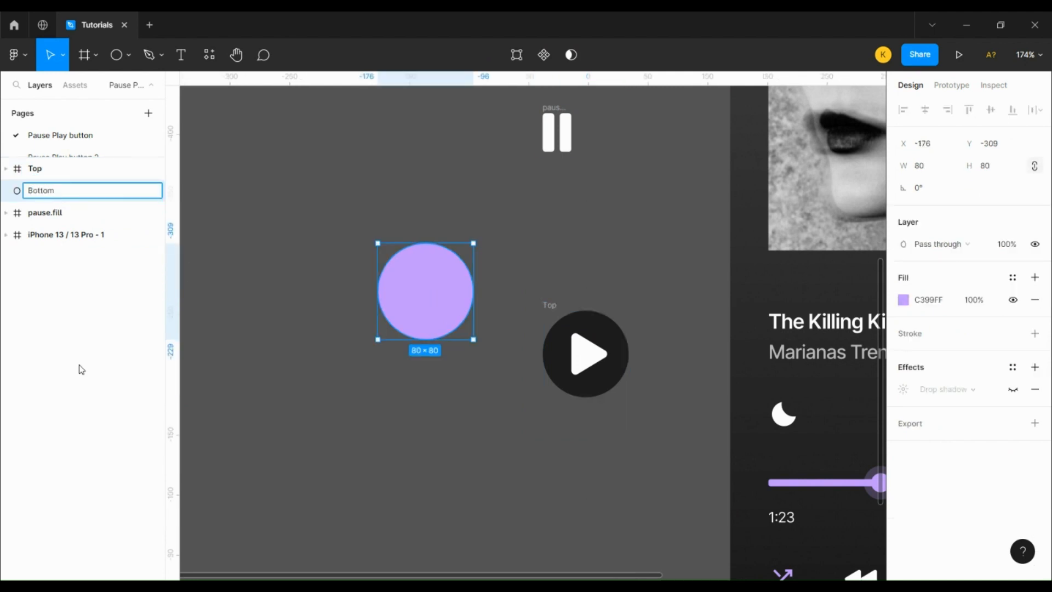
{"action": "left_click", "coordinate": [585, 353]}
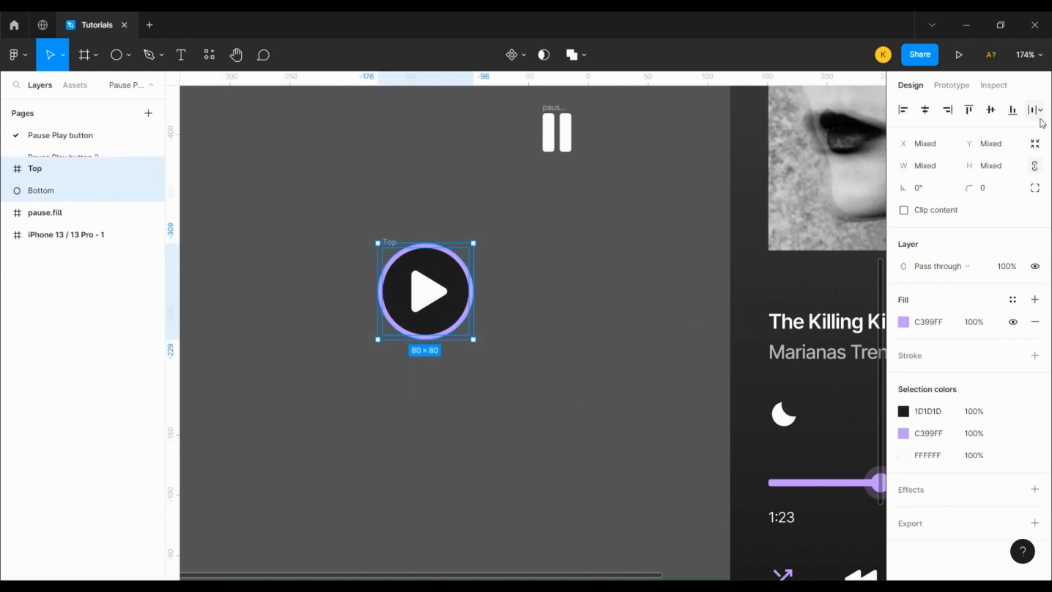
{"action": "mouse_move", "coordinate": [511, 54]}
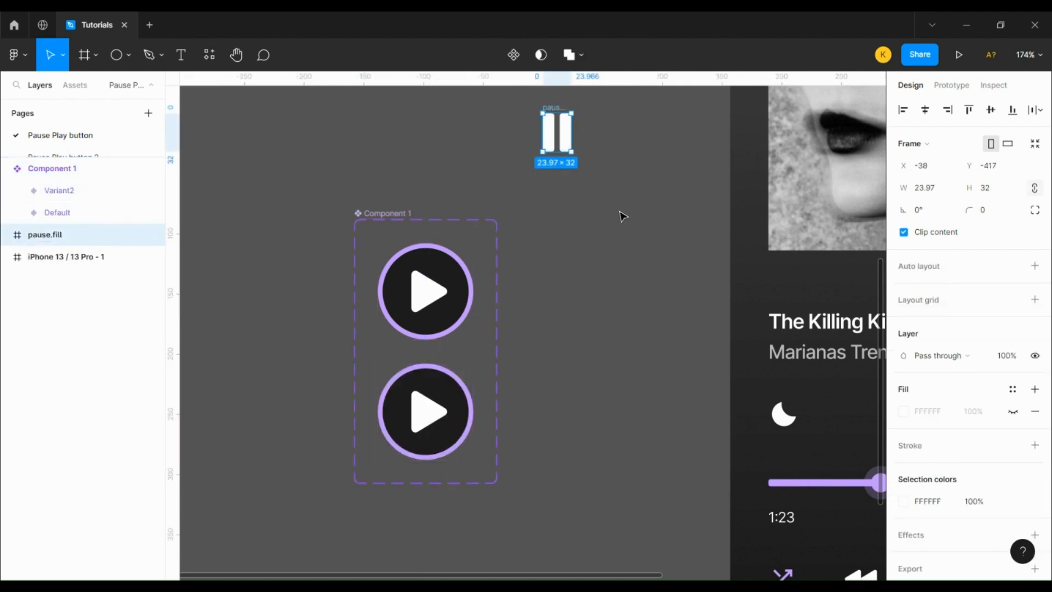
Step: Replace Variant2's play icon with the centred pause icon and give Variant3 a purple glow
{"action": "right_click", "coordinate": [426, 292]}
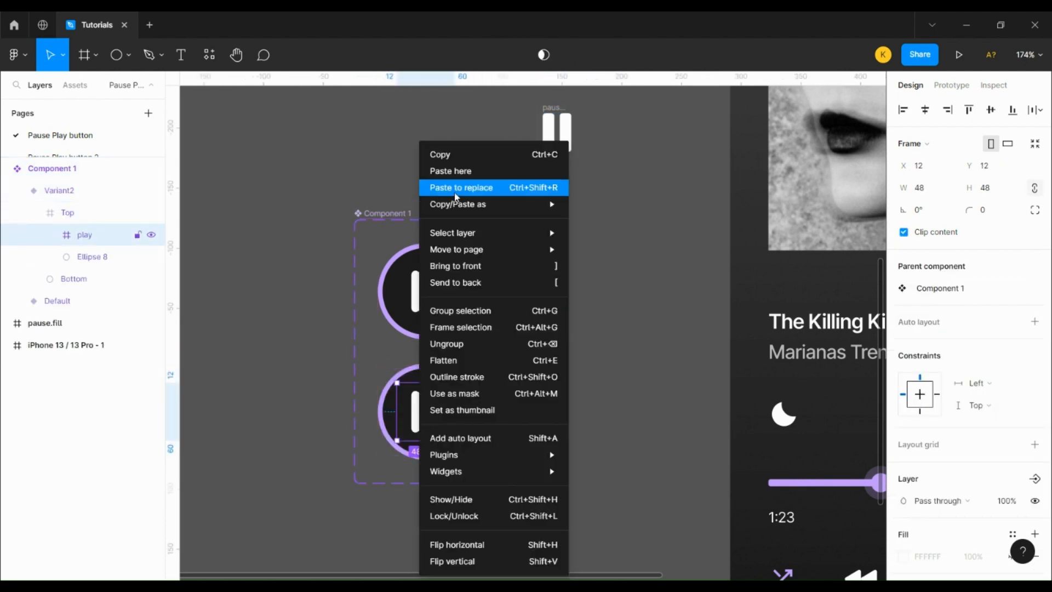
{"action": "left_click", "coordinate": [460, 188]}
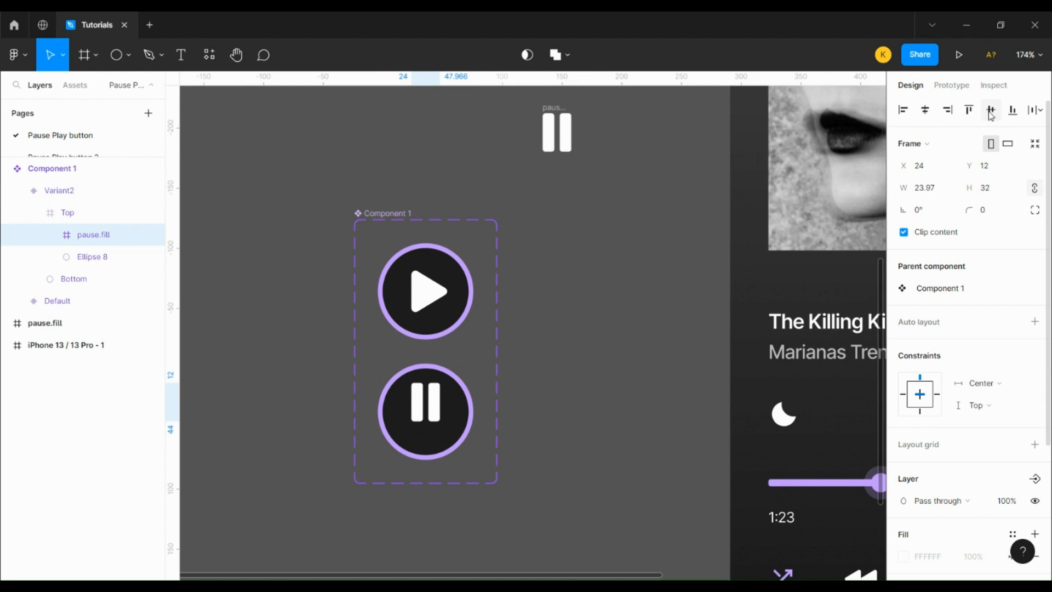
{"action": "left_click", "coordinate": [59, 190]}
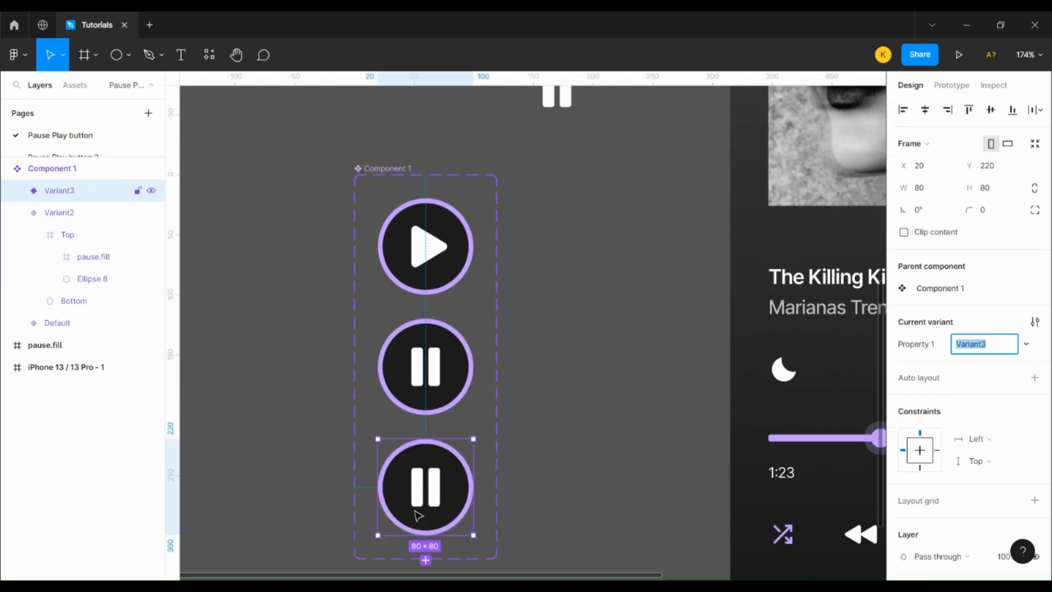
{"action": "left_click", "coordinate": [15, 190]}
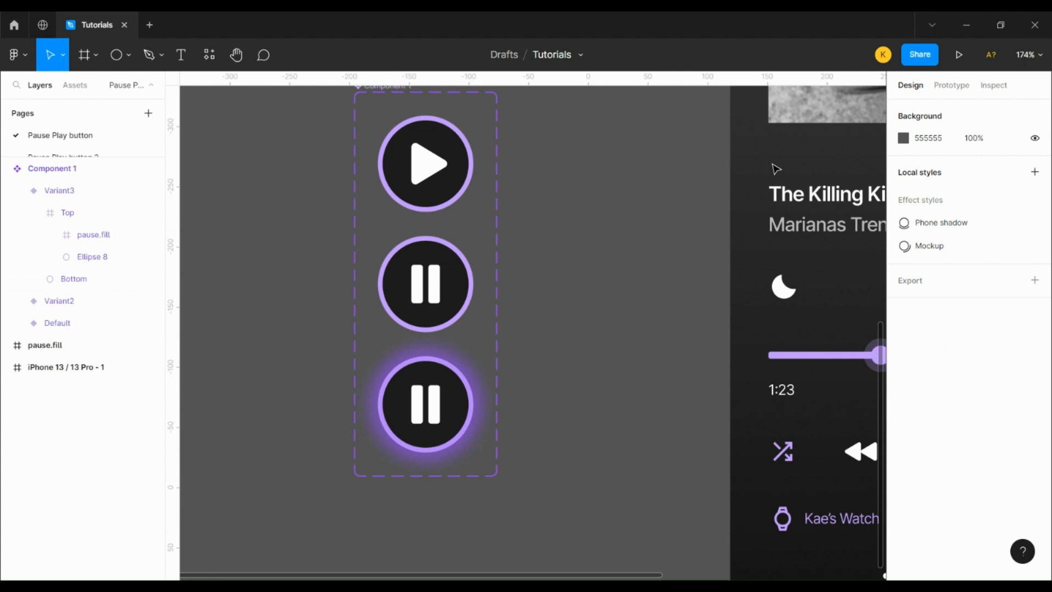
Step: Link Variant2 to Variant3 via After delay, Smart animate, Ease out 1000ms, and Variant3 back
{"action": "left_click", "coordinate": [950, 86]}
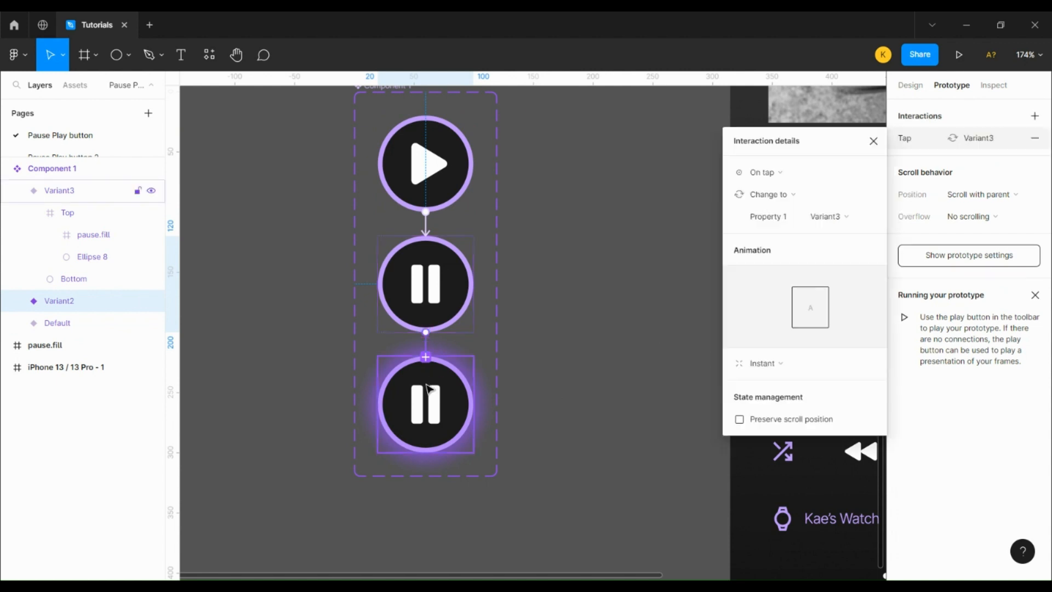
{"action": "left_click", "coordinate": [762, 171]}
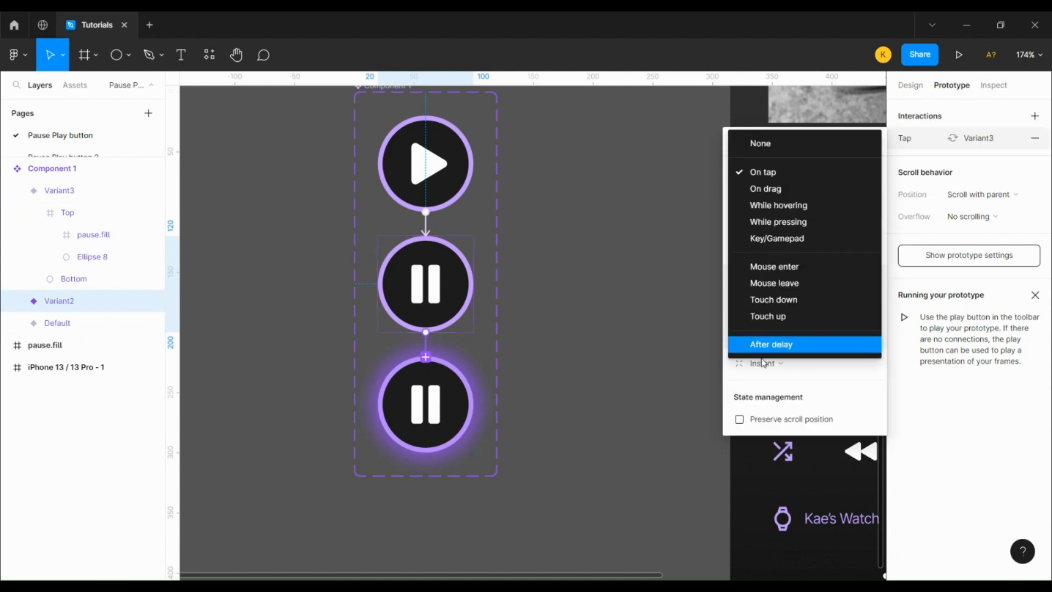
{"action": "left_click", "coordinate": [770, 344]}
{"action": "type", "text": "1000"}
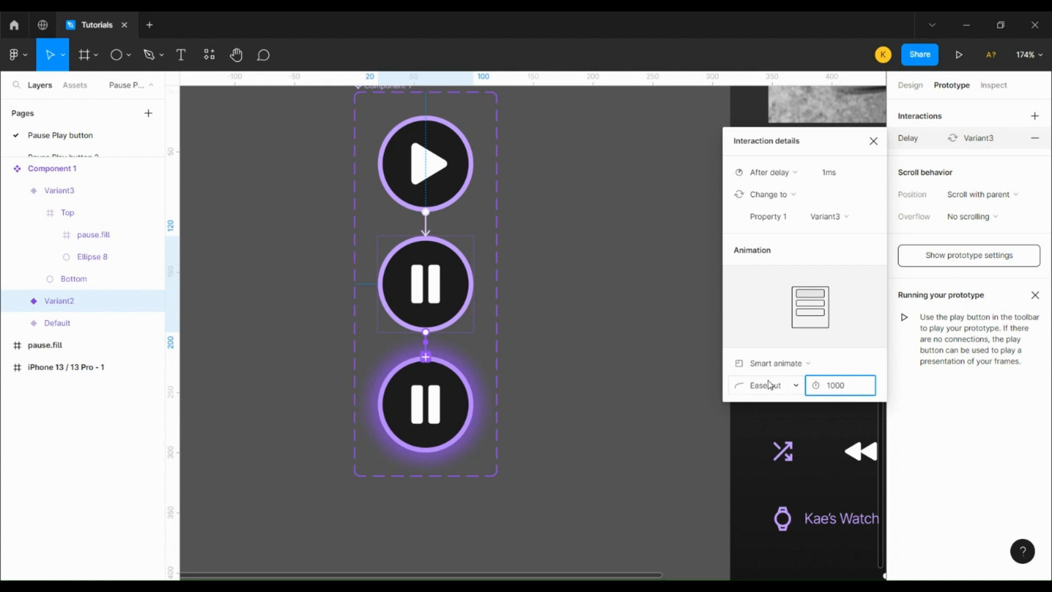
{"action": "left_click", "coordinate": [424, 284]}
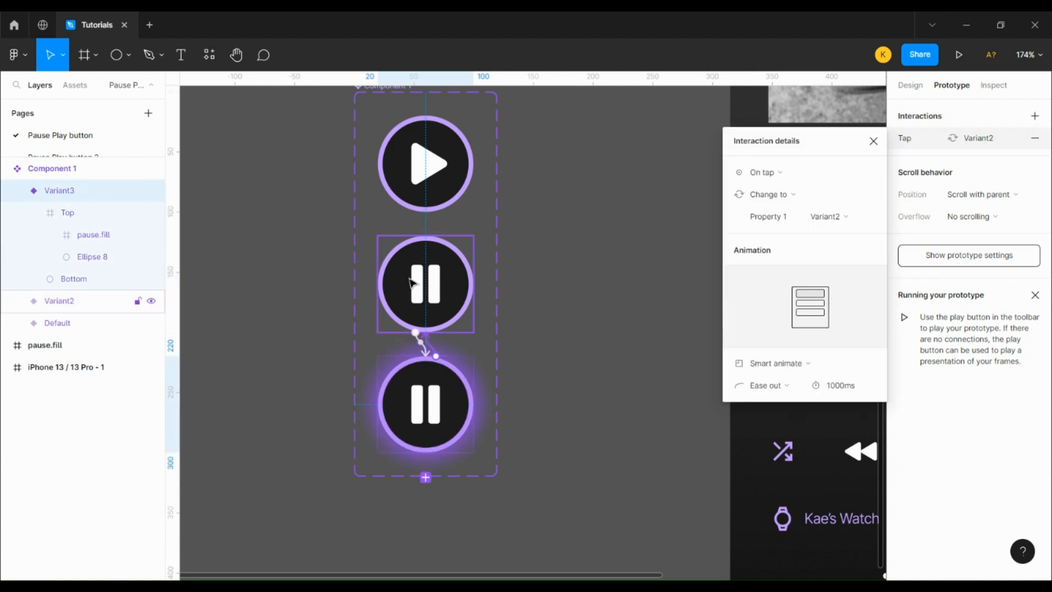
{"action": "left_click", "coordinate": [765, 171]}
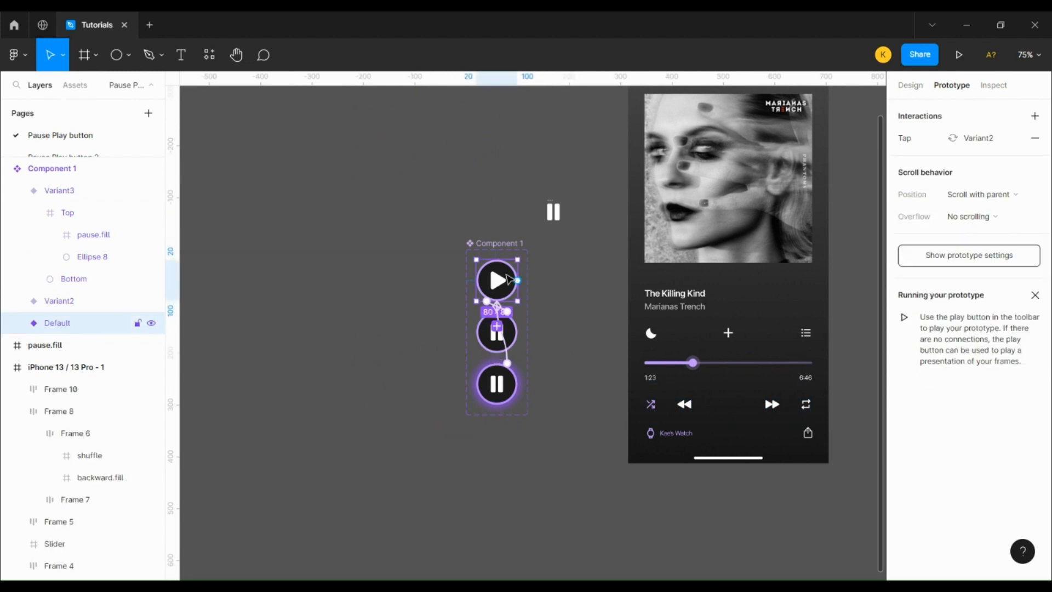
{"action": "mouse_move", "coordinate": [509, 294]}
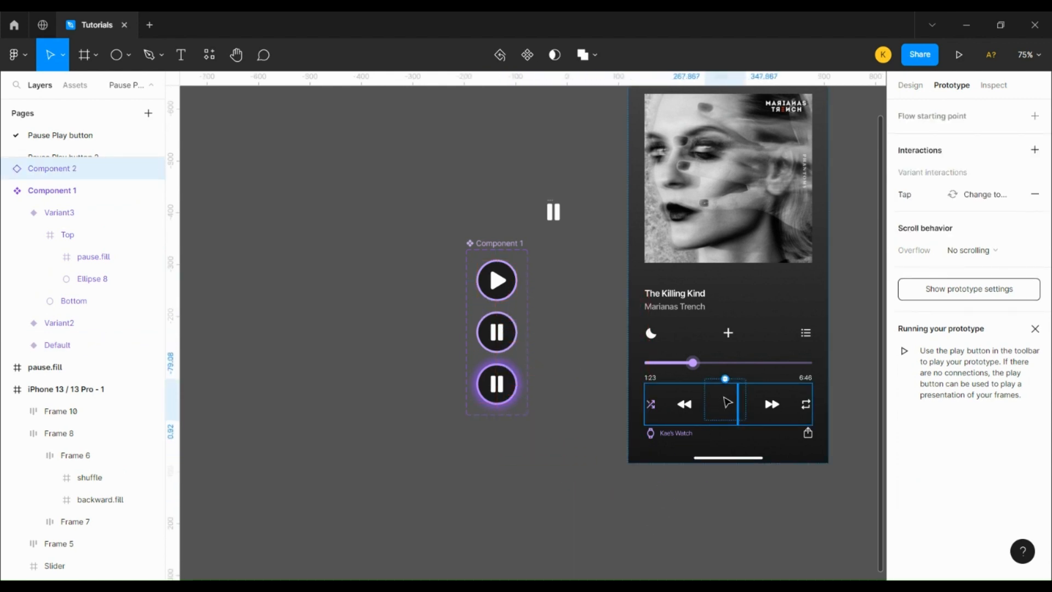
Step: Swap the old play button in the iPhone frame's controls for a Component 1 instance
{"action": "left_click", "coordinate": [728, 404]}
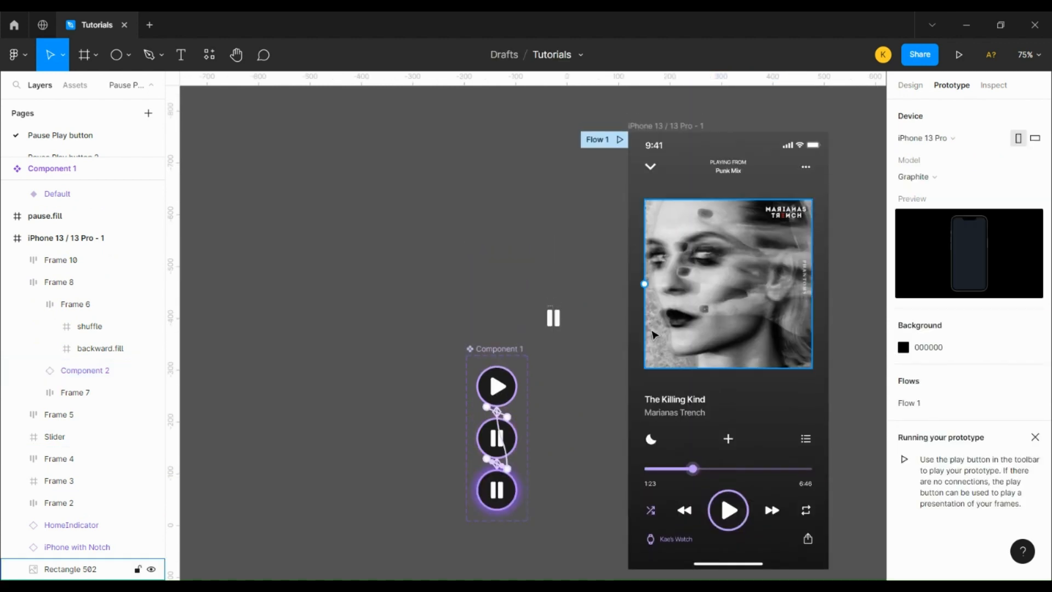
{"action": "left_click", "coordinate": [959, 54]}
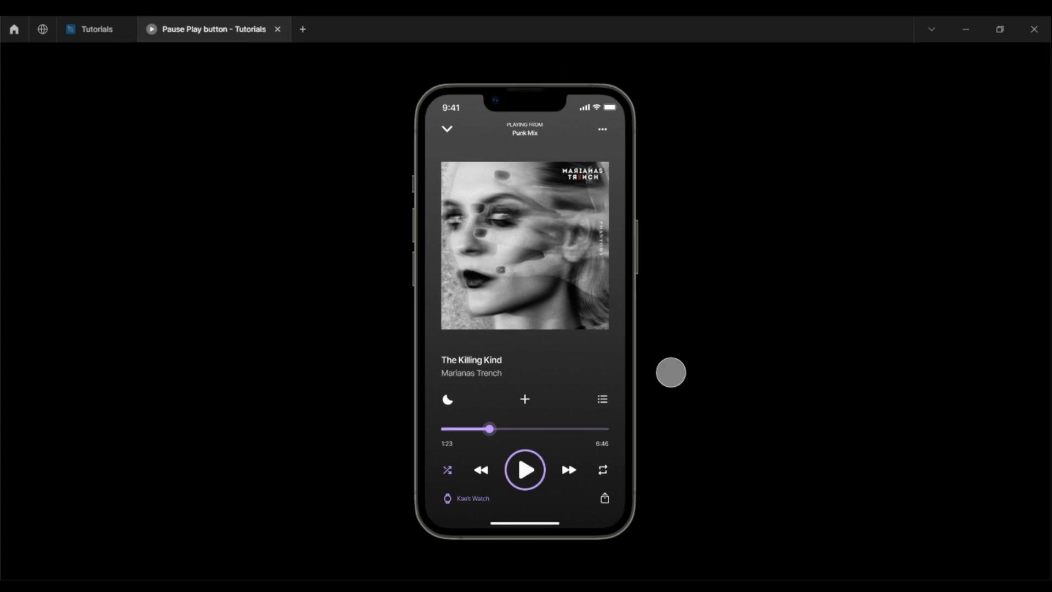
Step: In the prototype preview, tap the button to show the glowing pause, then tap back to play
{"action": "left_click", "coordinate": [525, 469]}
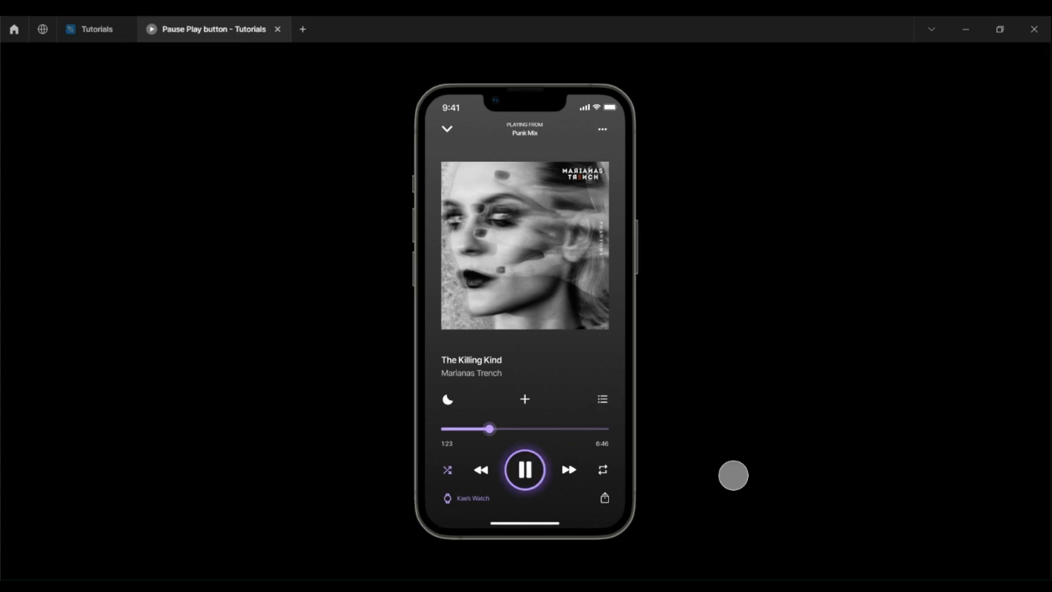
{"action": "mouse_move", "coordinate": [755, 460]}
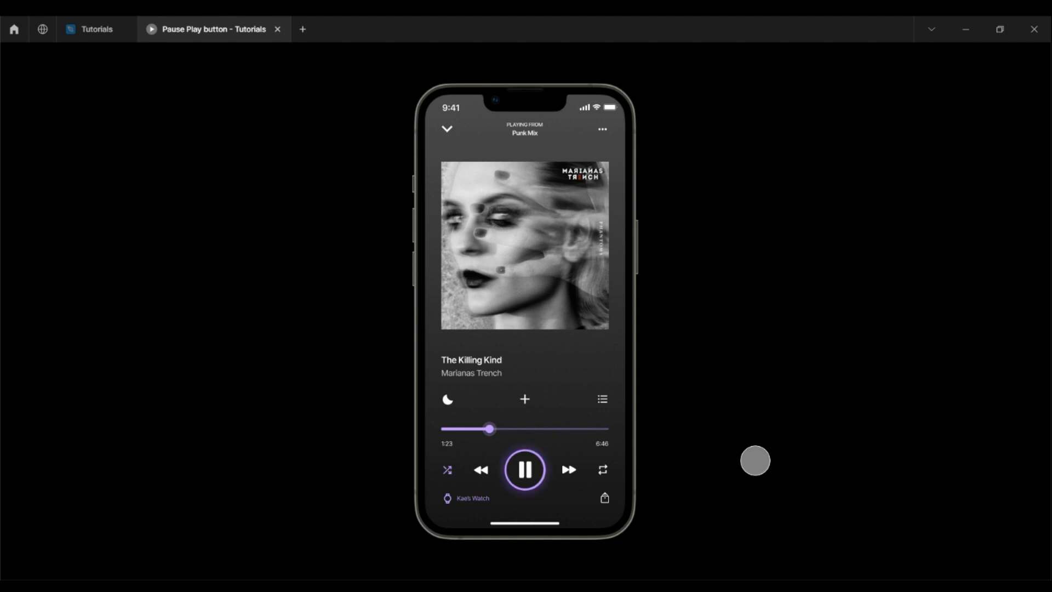
{"action": "mouse_move", "coordinate": [560, 468]}
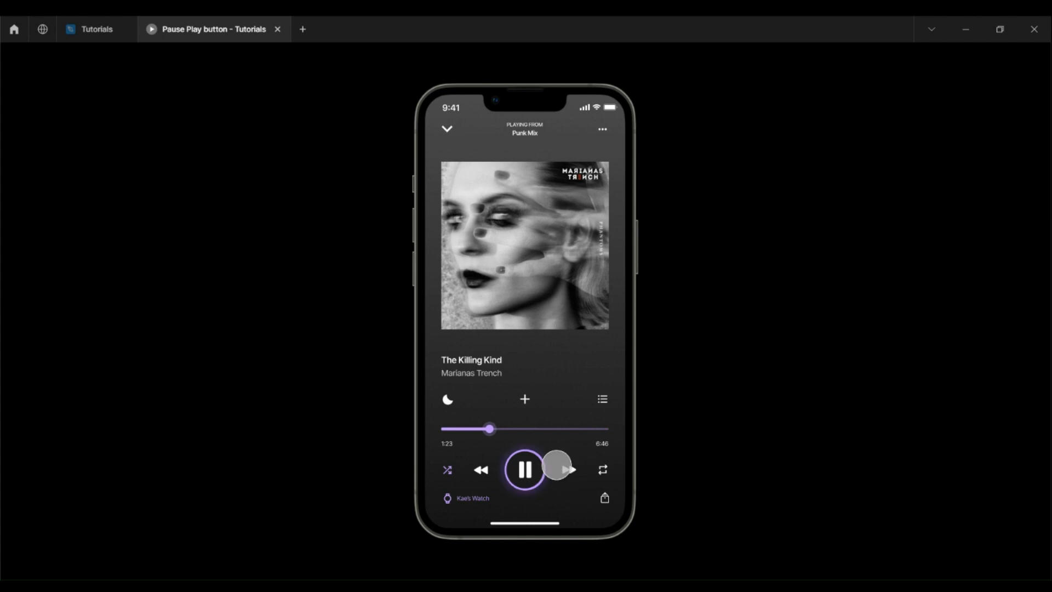
{"action": "left_click", "coordinate": [525, 470]}
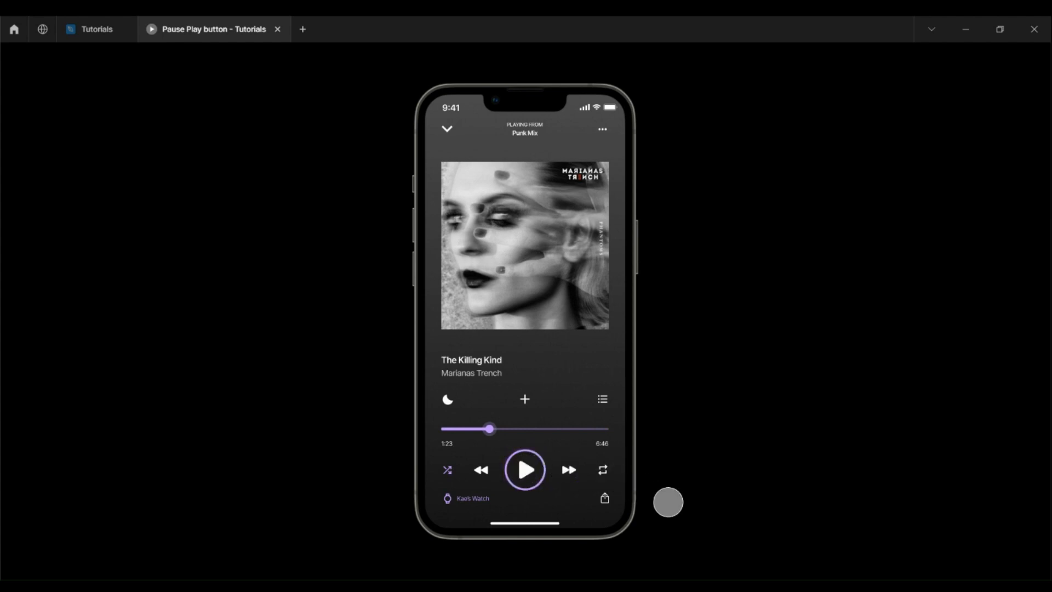